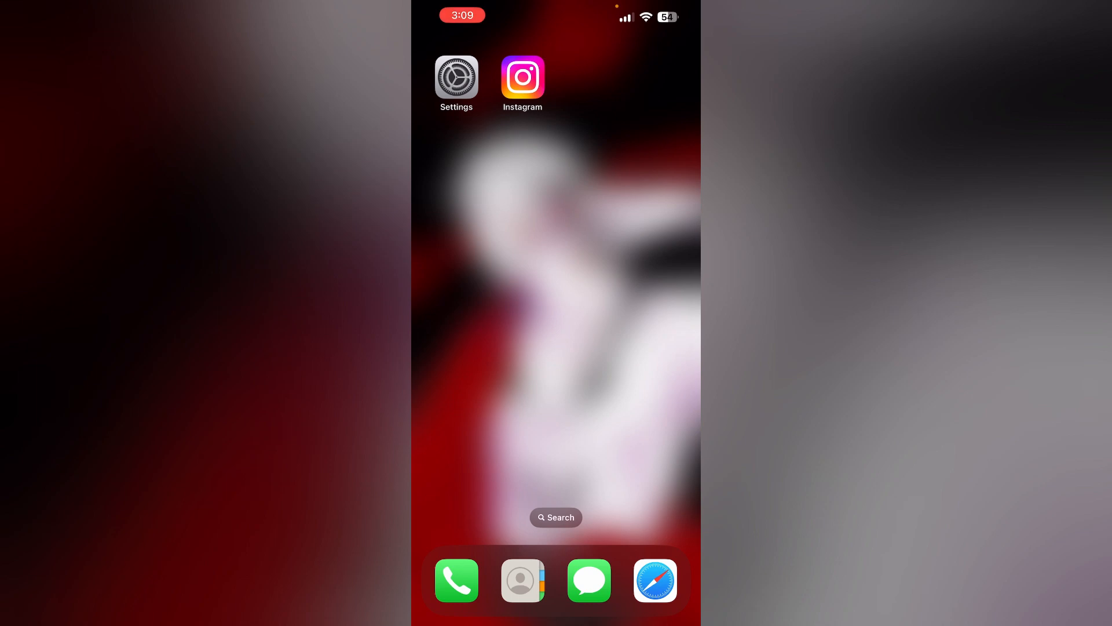
Launch Instagram from the Home Screen to check reel sound
{"action": "left_click", "coordinate": [522, 76]}
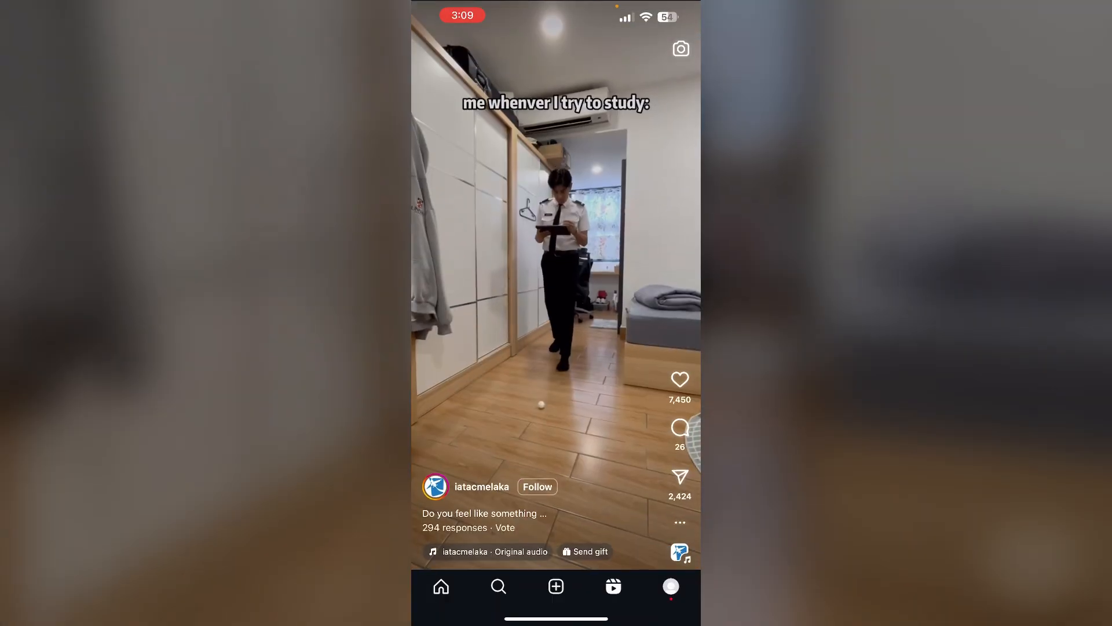
Swipe through the Reels feed from the study reel to the pilot reel
{"action": "scroll", "scroll_direction": "up", "scroll_amount": 3}
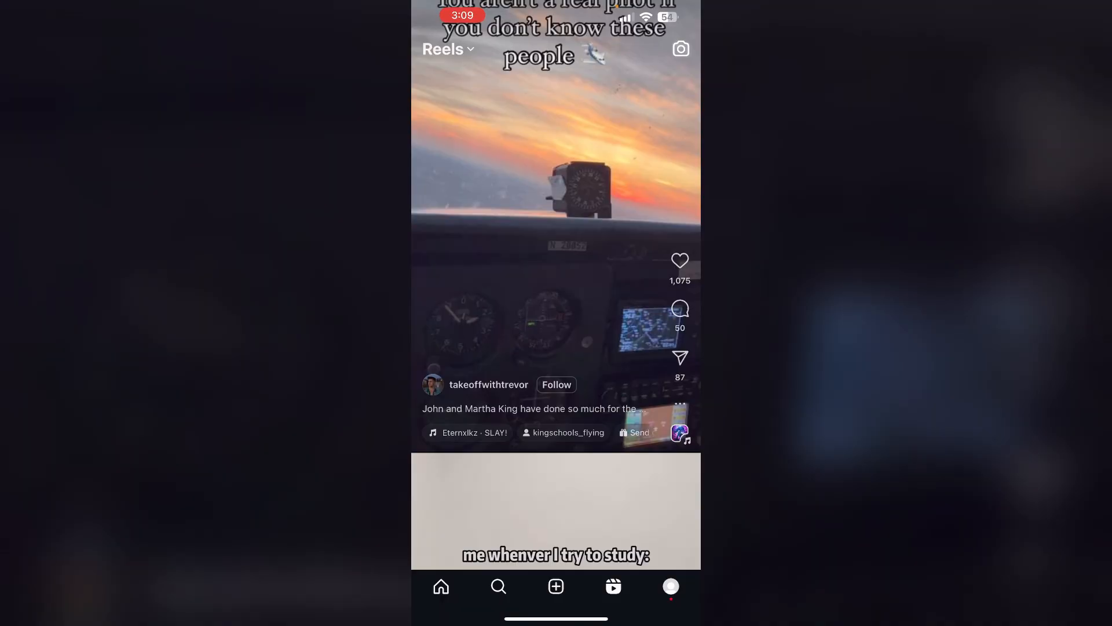
{"action": "scroll", "scroll_direction": "up", "scroll_amount": 3}
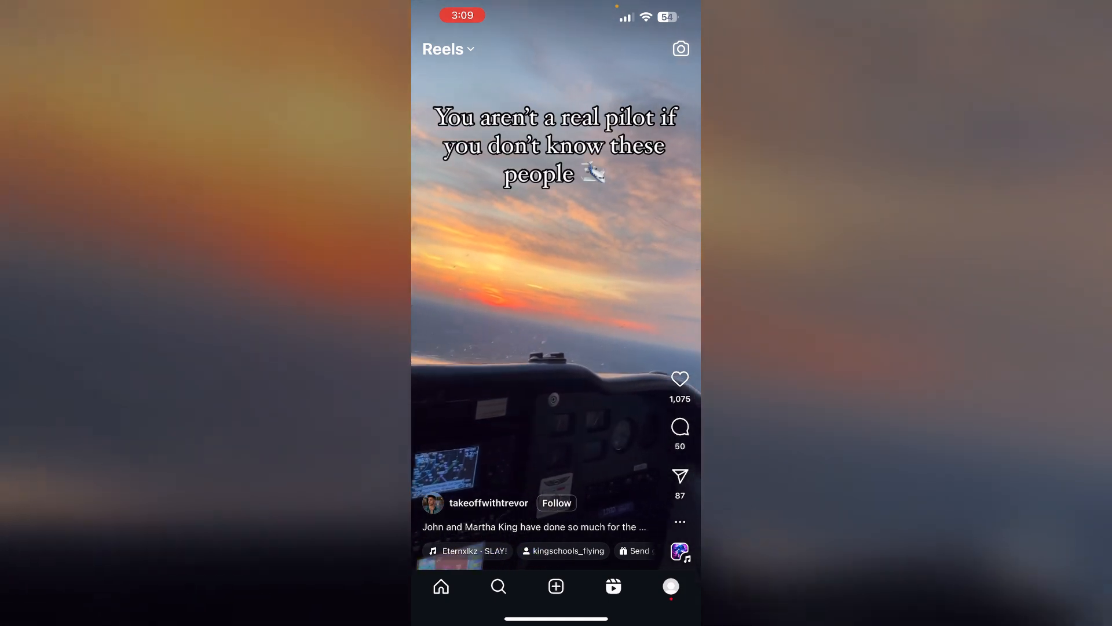
{"action": "scroll", "scroll_direction": "up", "scroll_amount": 3}
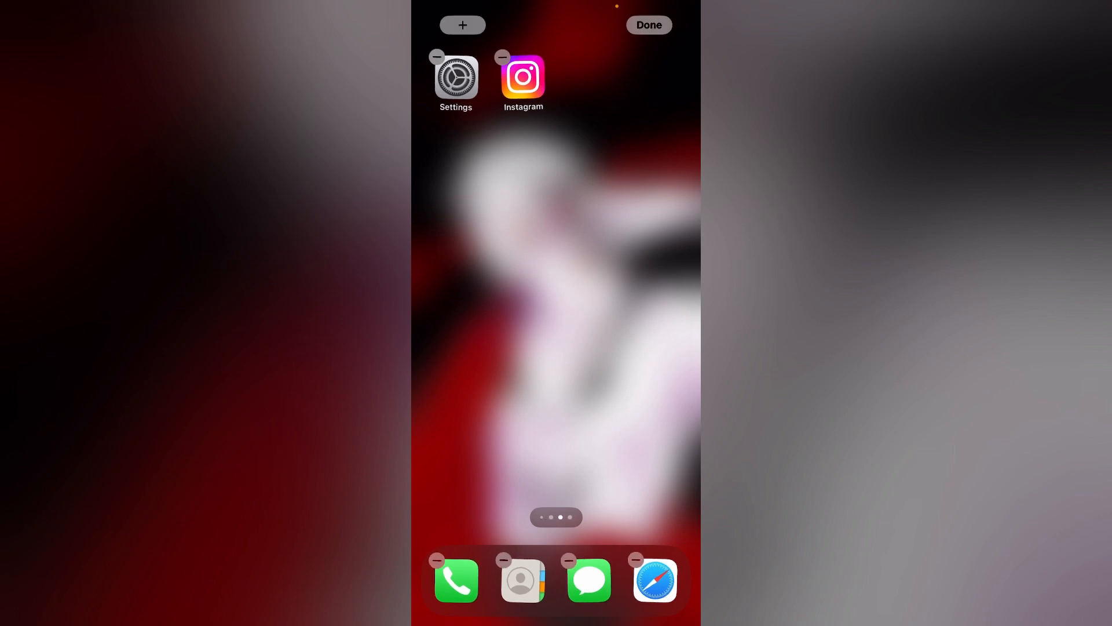
Start removing Instagram via its minus badge and reach the Delete App prompt
{"action": "left_click", "coordinate": [502, 57]}
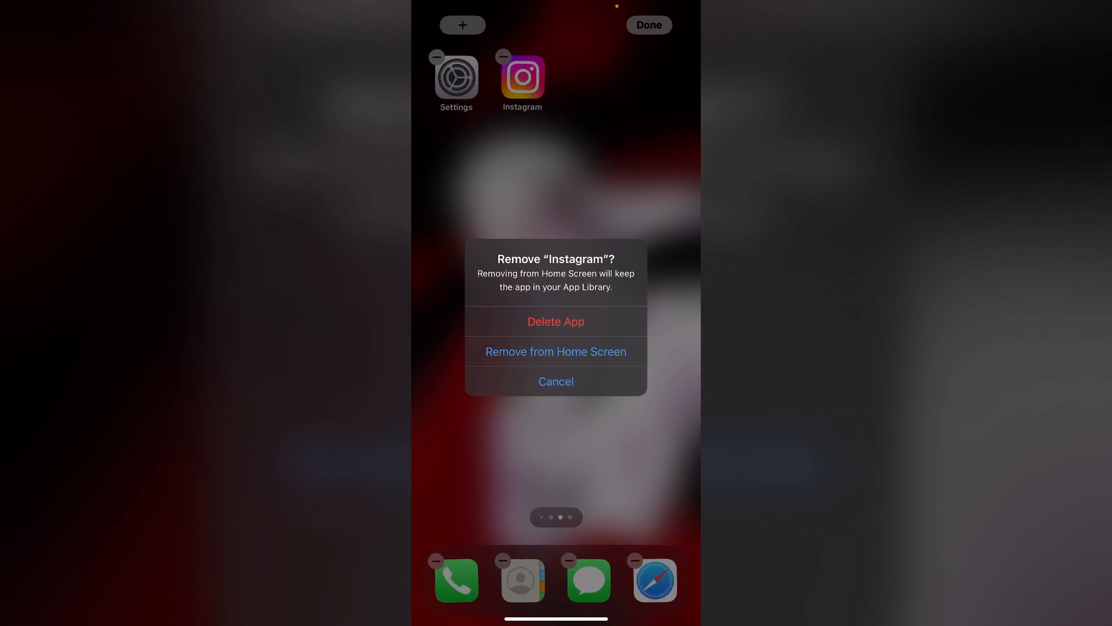
{"action": "left_click", "coordinate": [555, 381]}
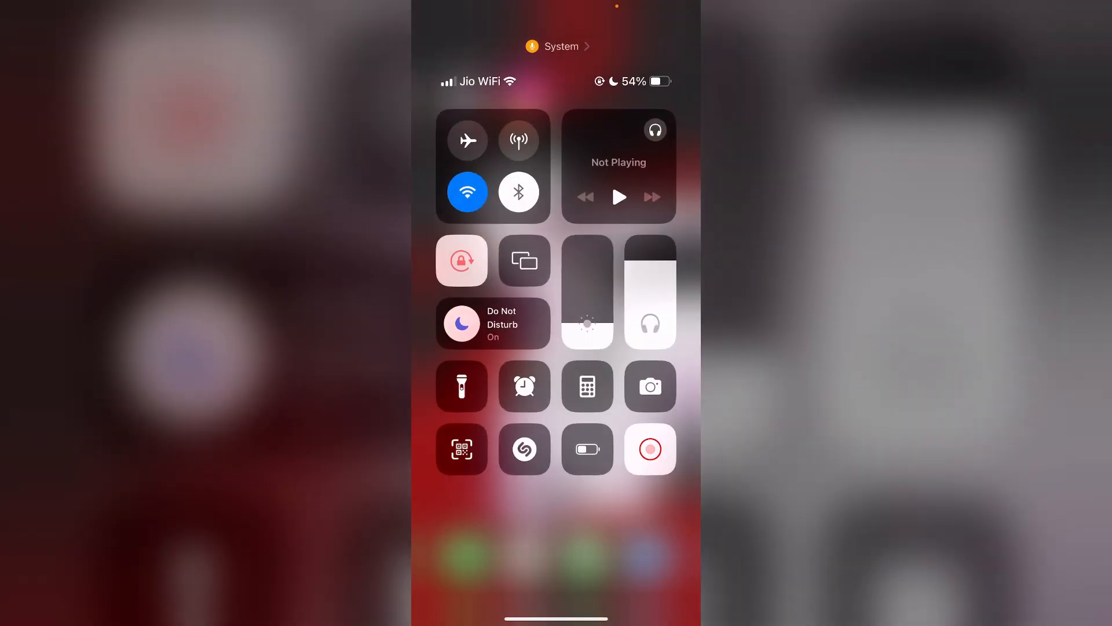
Toggle Bluetooth in Control Center so connections are re-enabled
{"action": "left_click", "coordinate": [519, 191]}
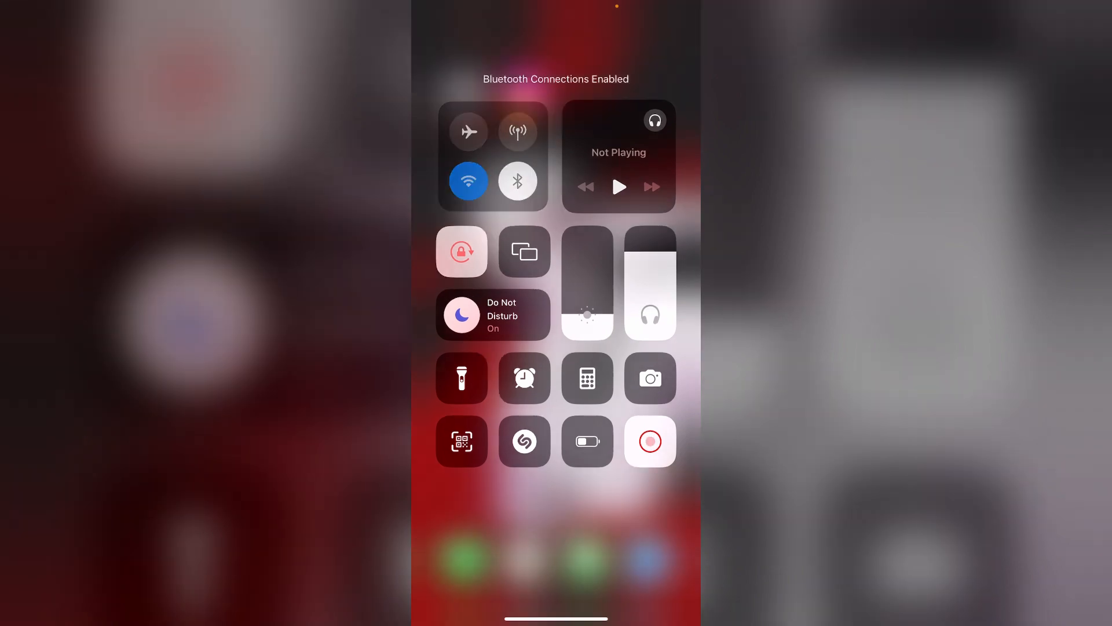